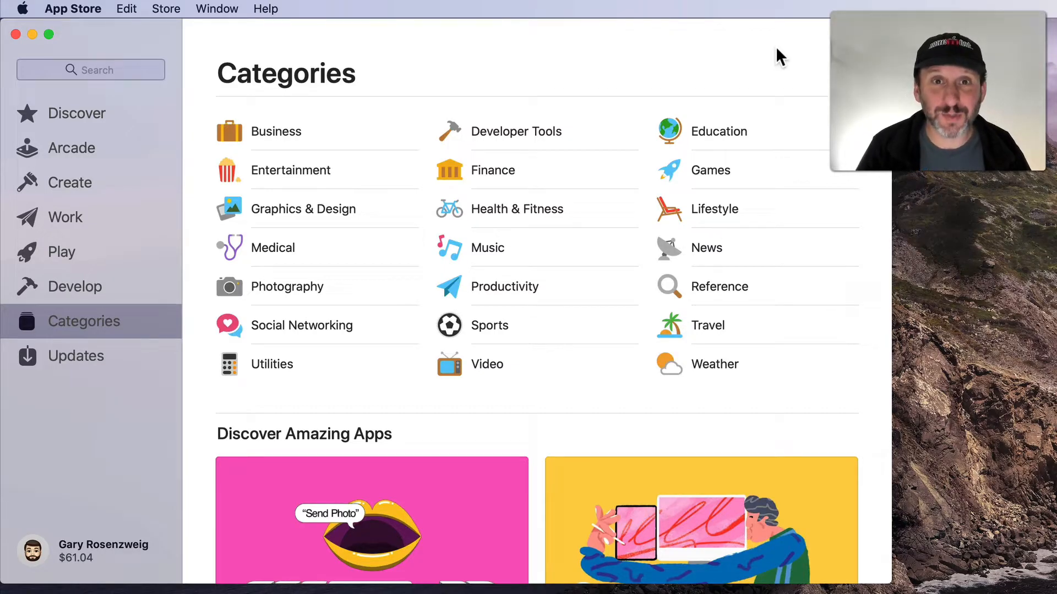
pyautogui.moveTo(749, 54)
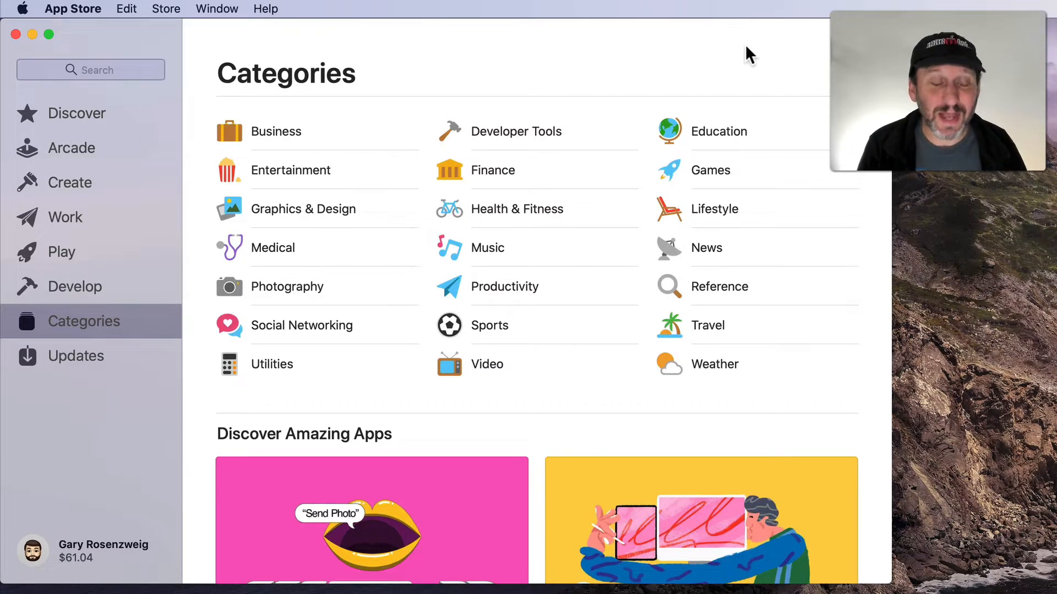
pyautogui.moveTo(233, 47)
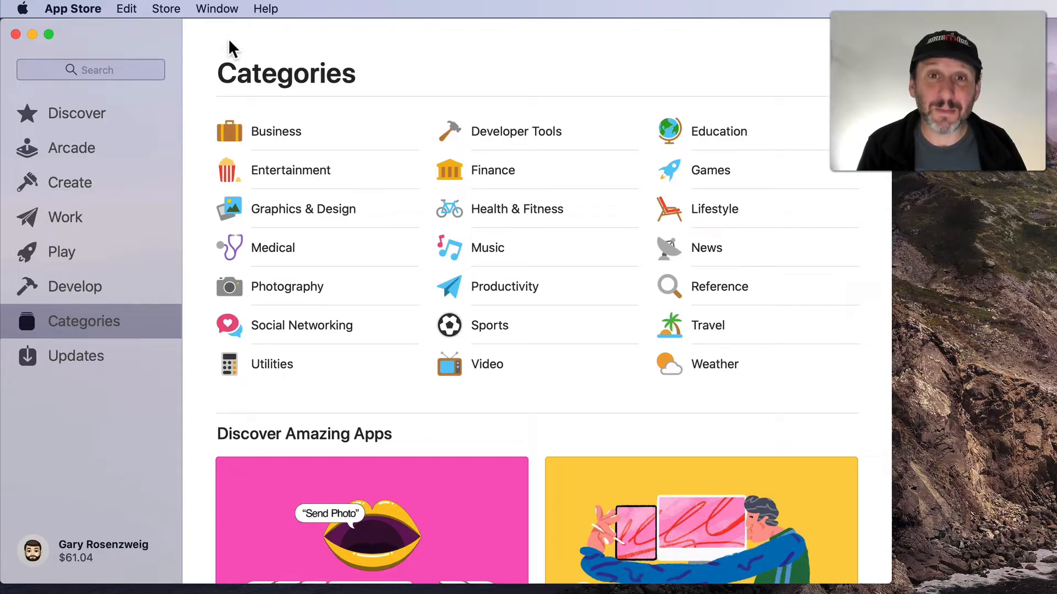
# Search the App Store for "word" and launch Microsoft Word from its store page.
pyautogui.click(90, 69)
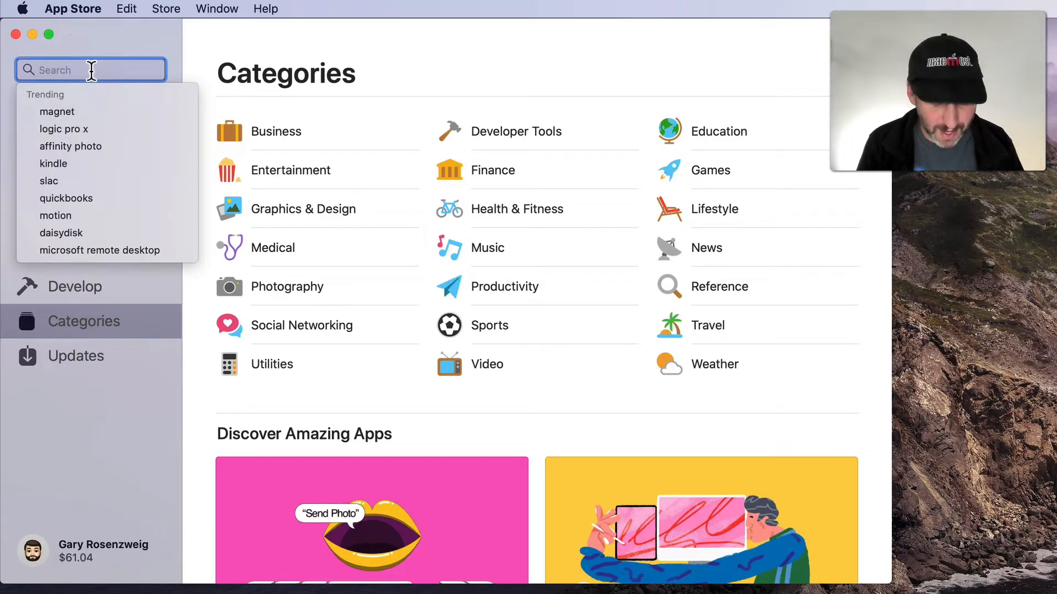
pyautogui.write('word')
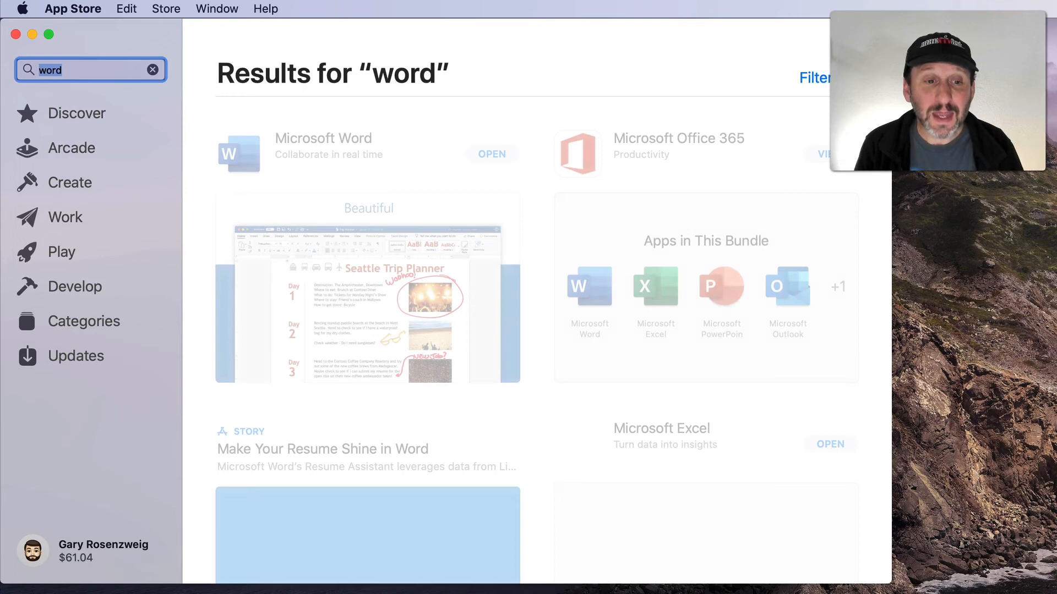
pyautogui.click(323, 138)
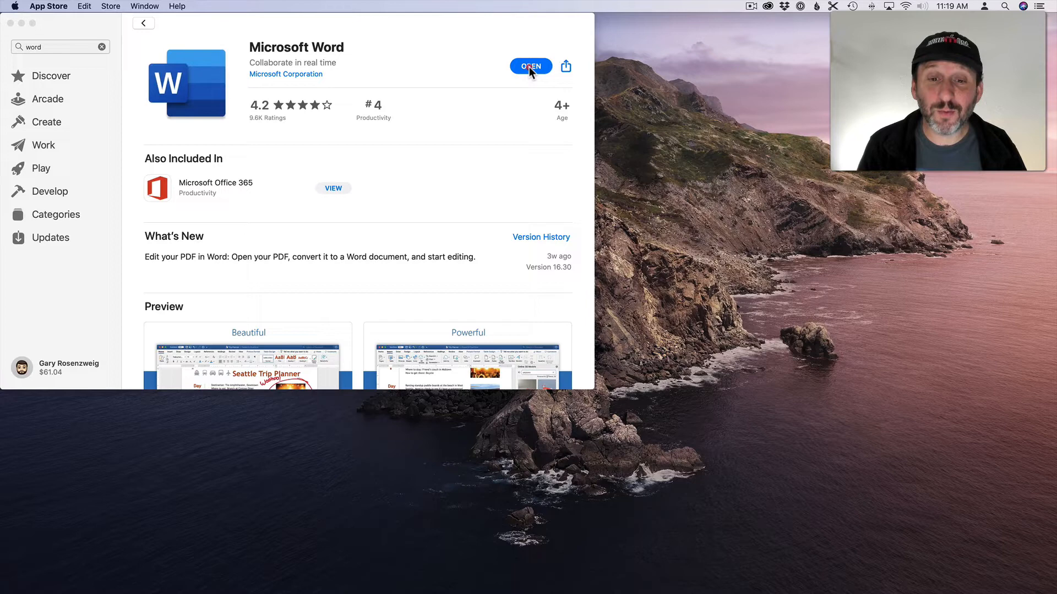
pyautogui.click(530, 66)
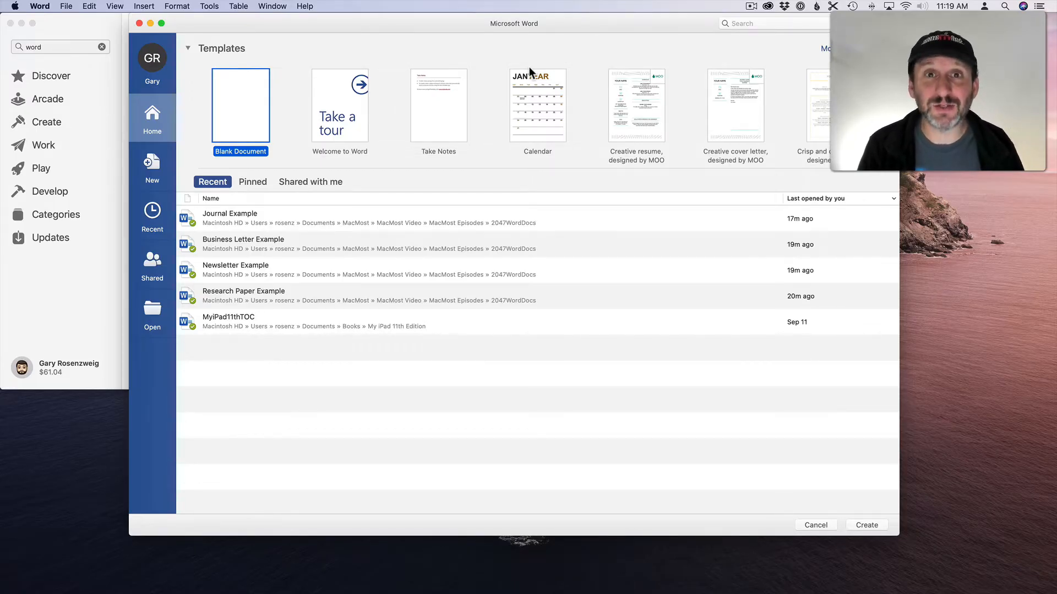
pyautogui.moveTo(532, 197)
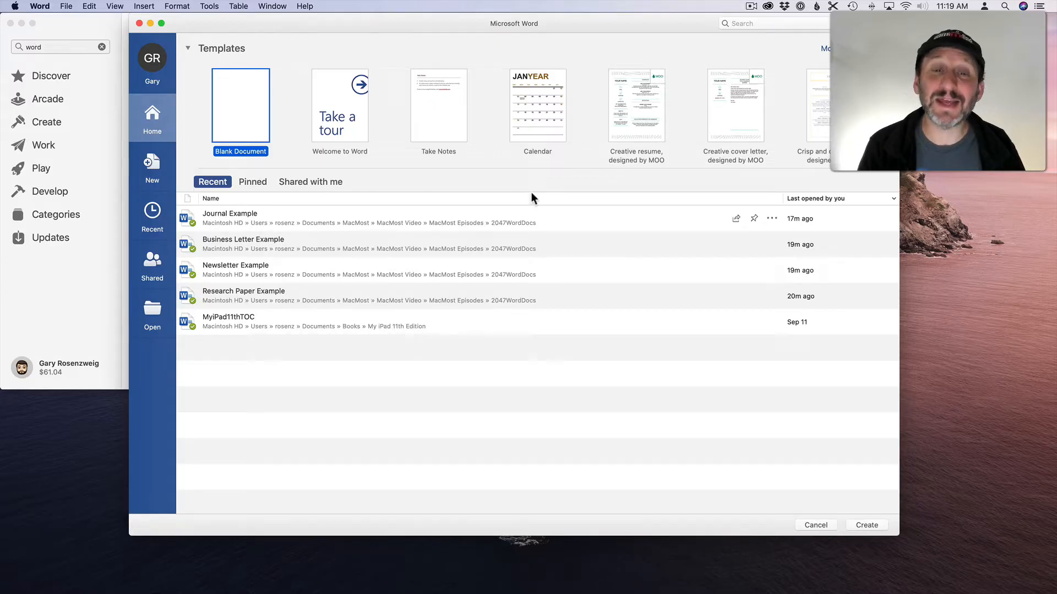
pyautogui.moveTo(515, 179)
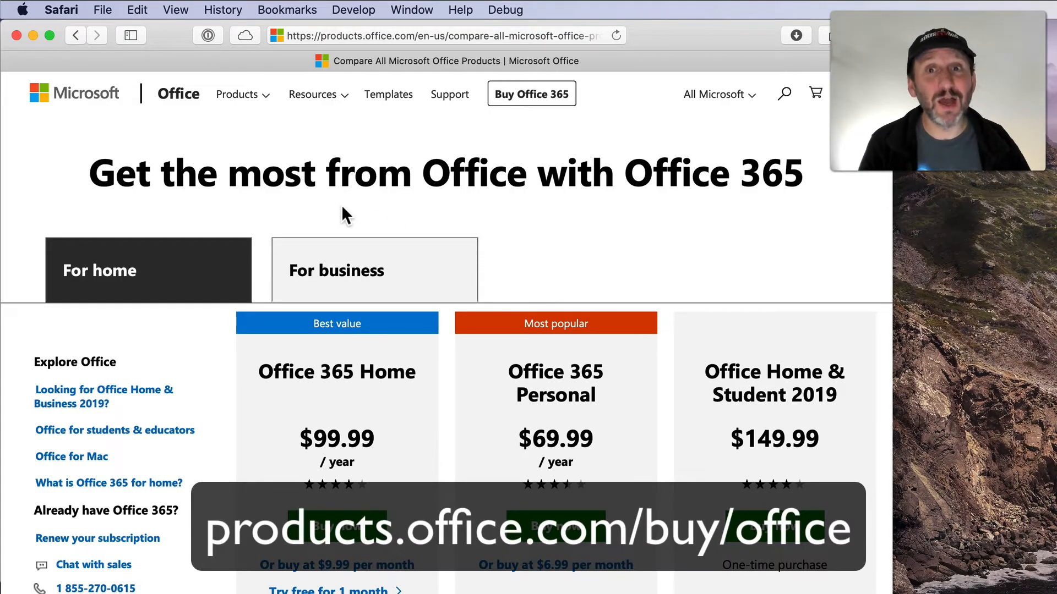
pyautogui.moveTo(524, 252)
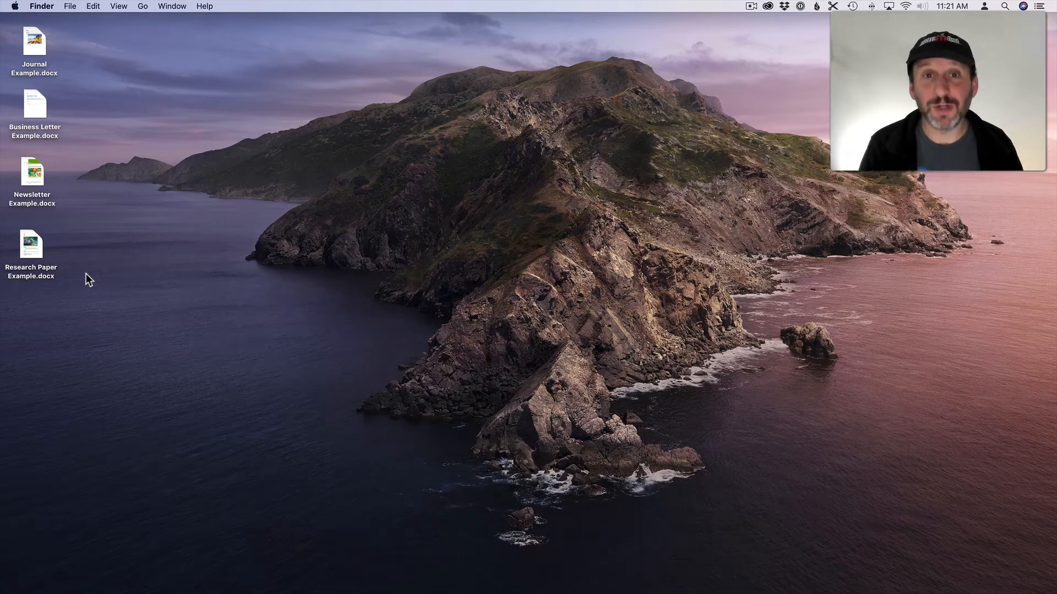
pyautogui.moveTo(80, 225)
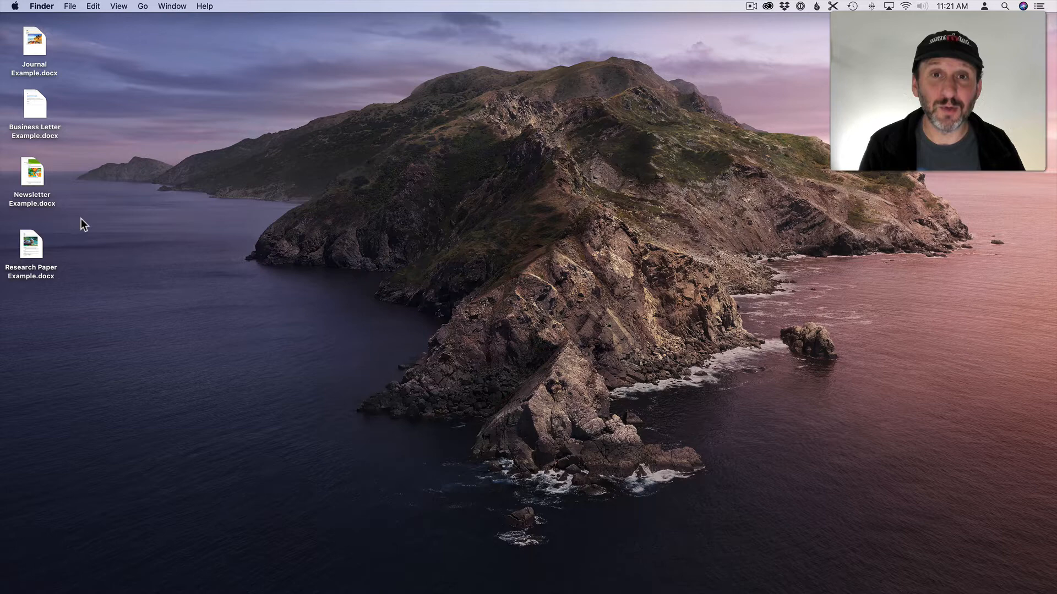
pyautogui.moveTo(69, 150)
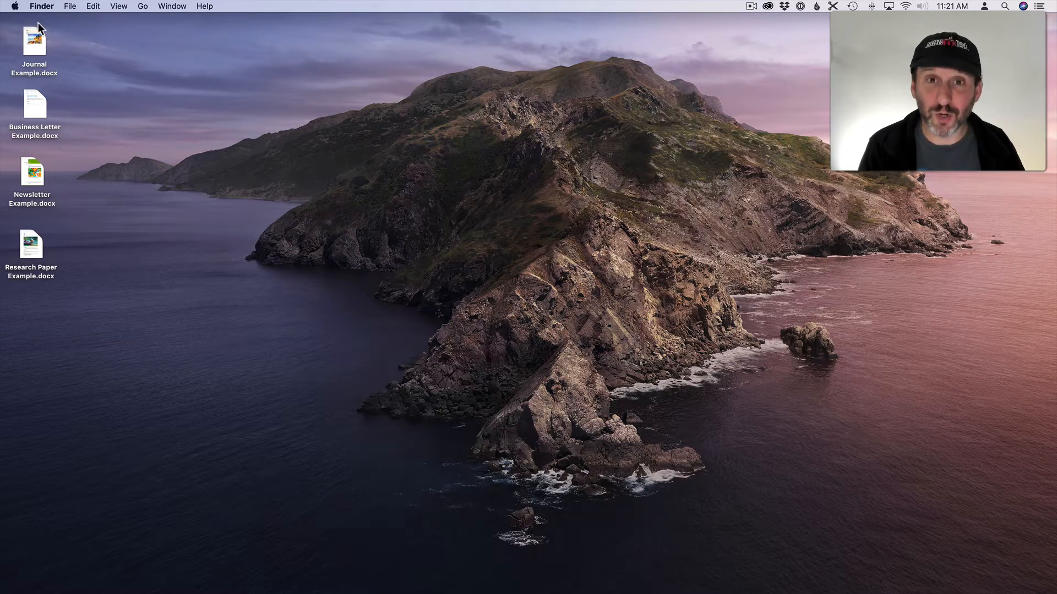
pyautogui.moveTo(72, 169)
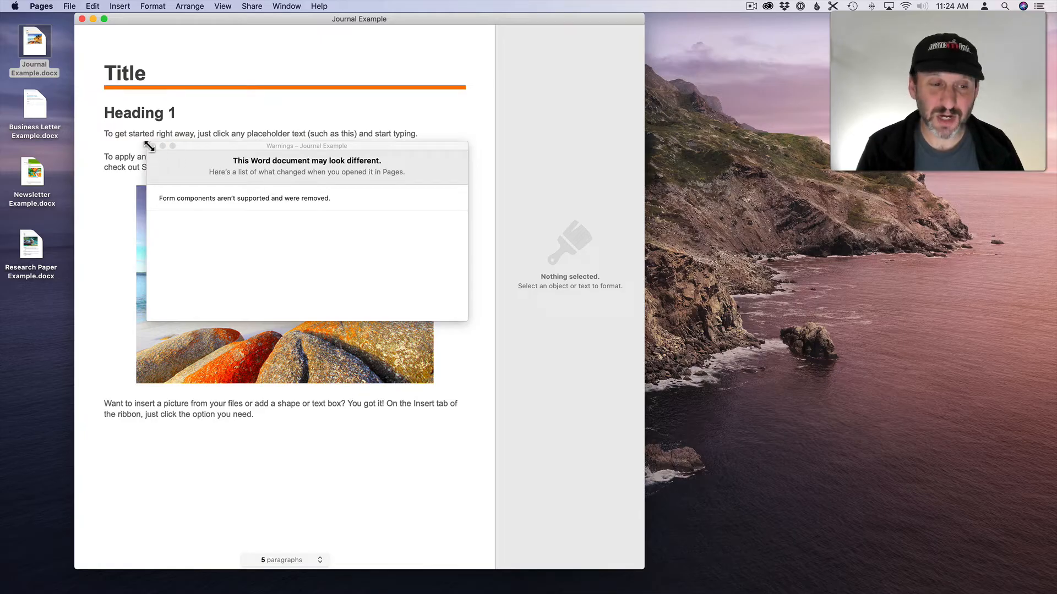
# Dismiss the compatibility warnings and open the next sample document from the desktop in Pages.
pyautogui.click(149, 145)
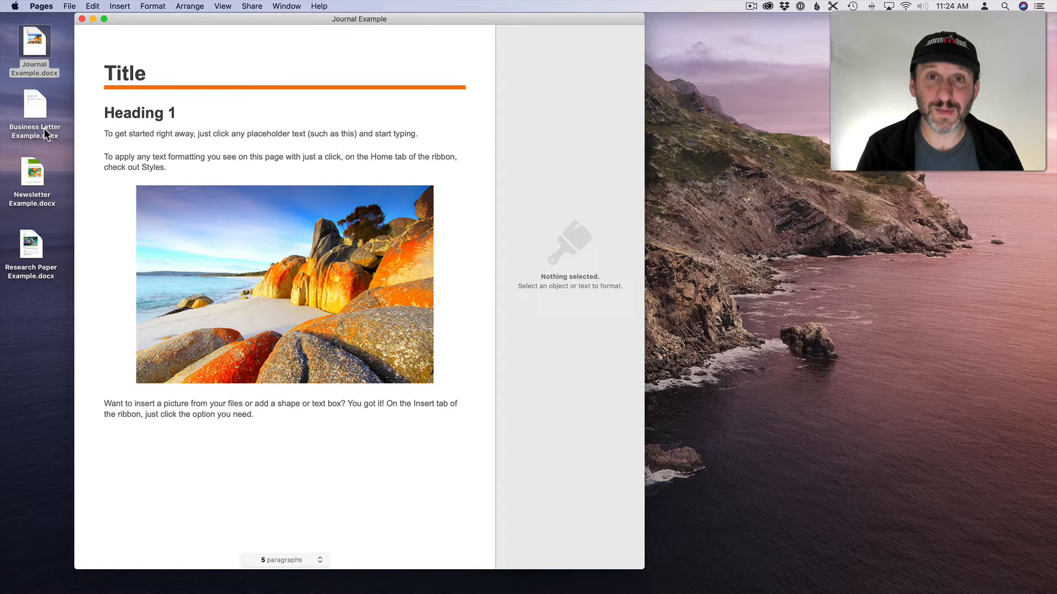
pyautogui.doubleClick(35, 109)
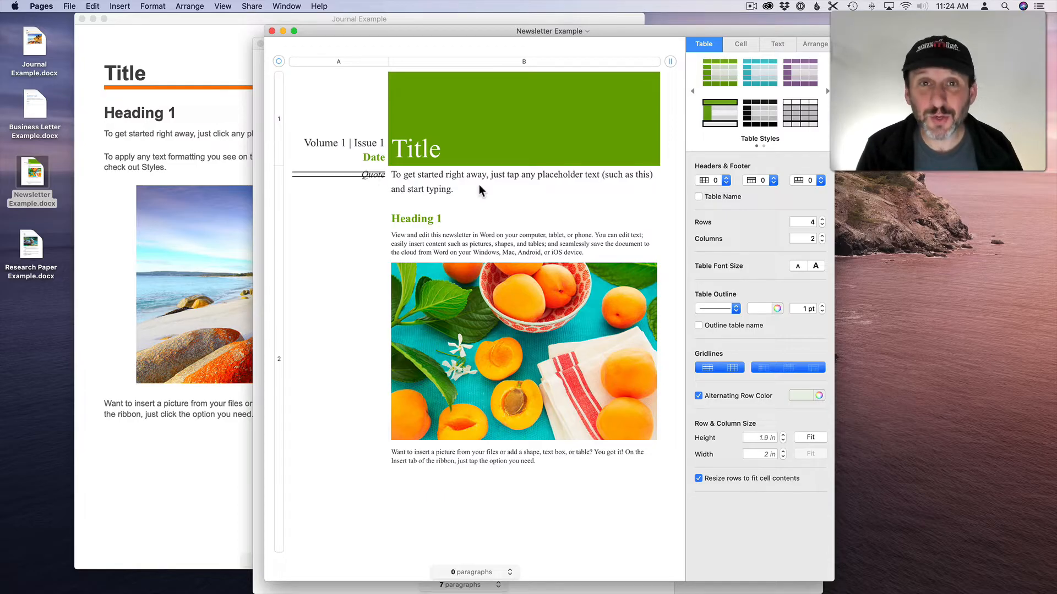
pyautogui.moveTo(502, 213)
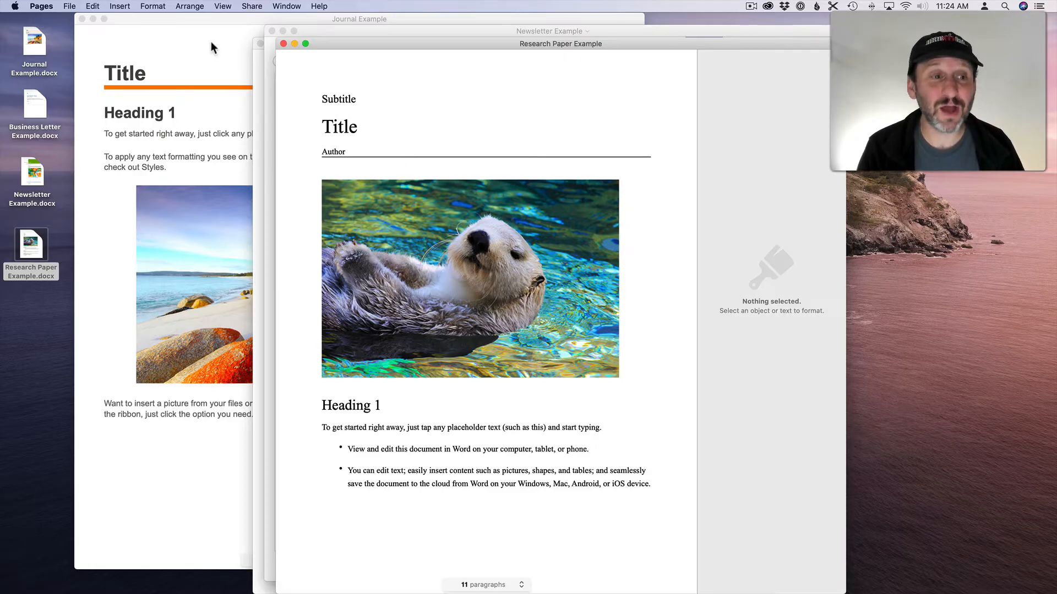
pyautogui.click(68, 7)
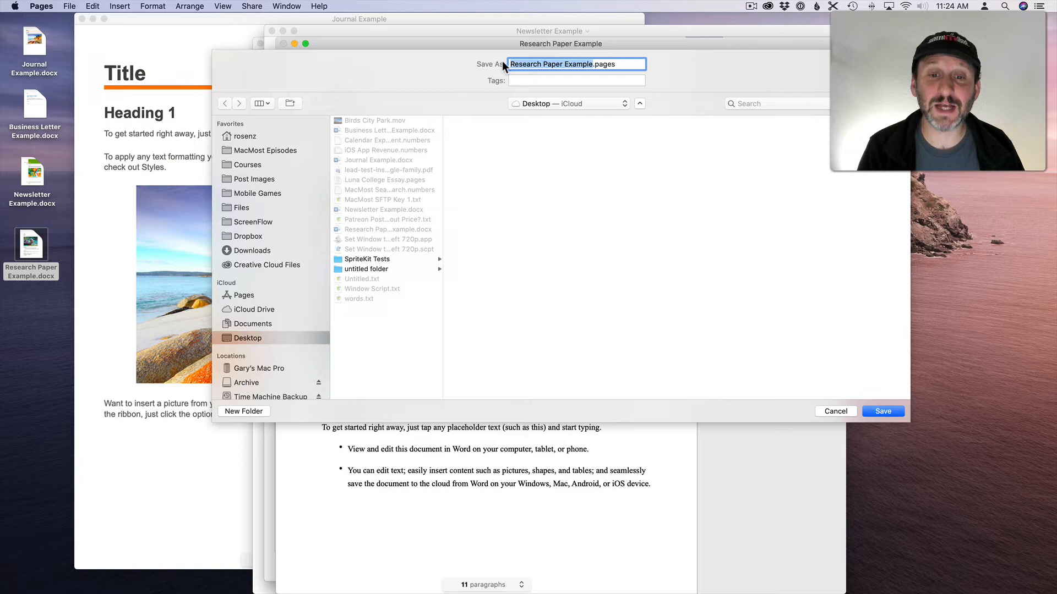
pyautogui.moveTo(835, 415)
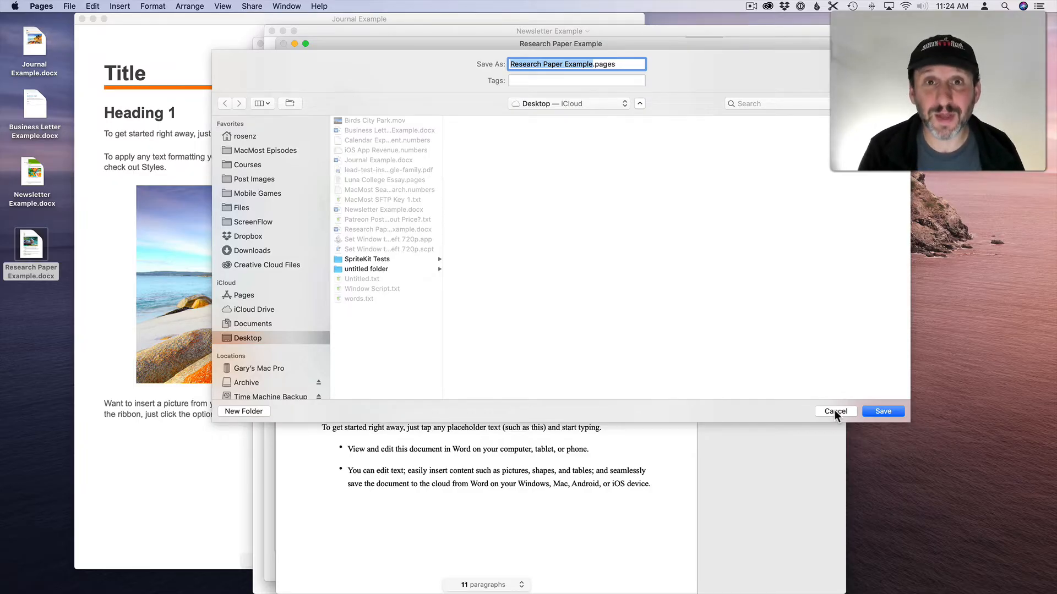
pyautogui.click(835, 411)
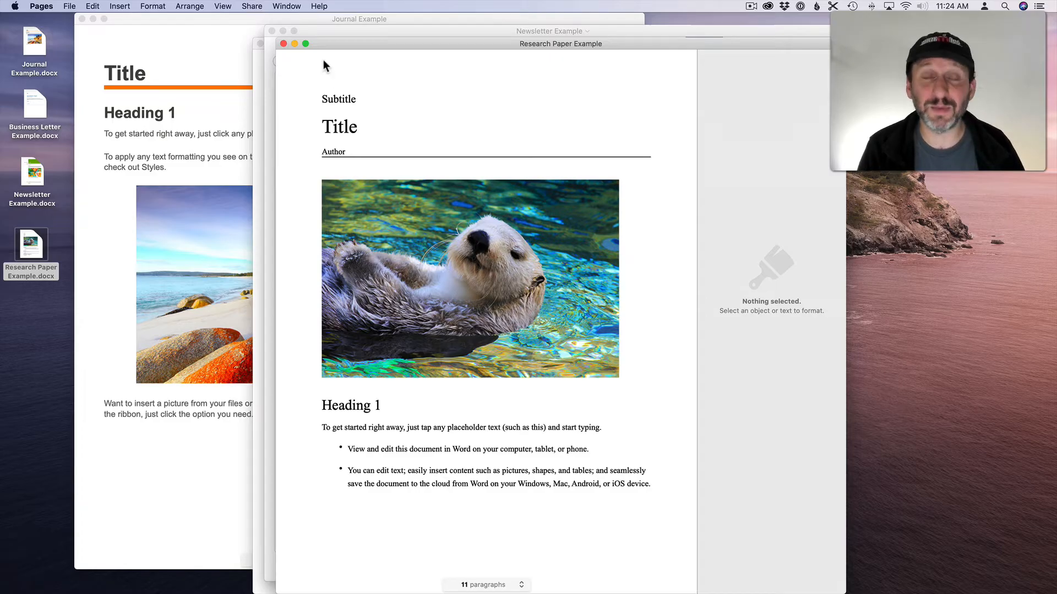
pyautogui.click(68, 7)
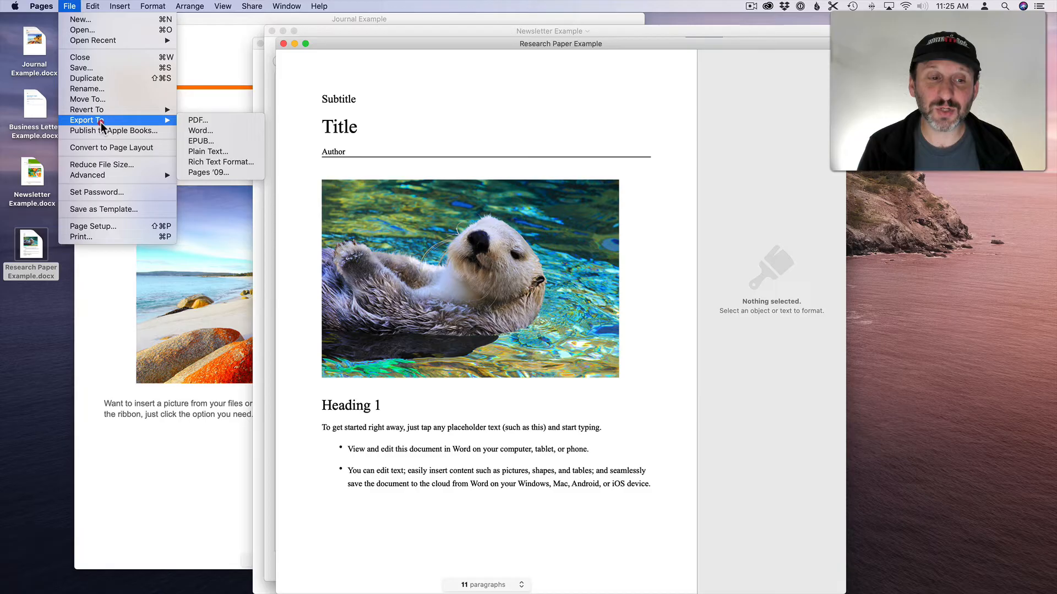
pyautogui.click(200, 130)
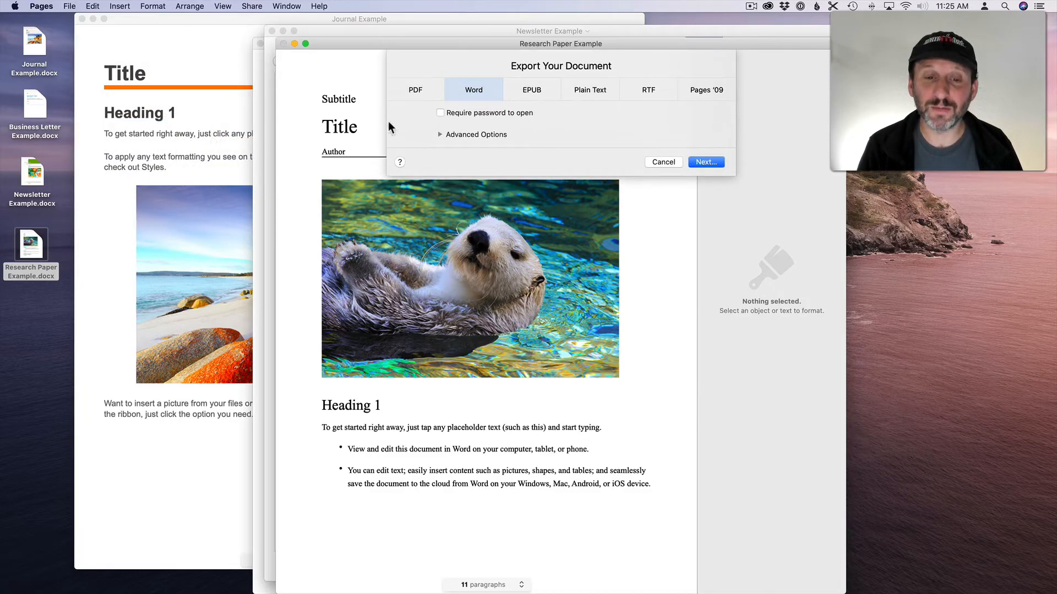
pyautogui.click(440, 134)
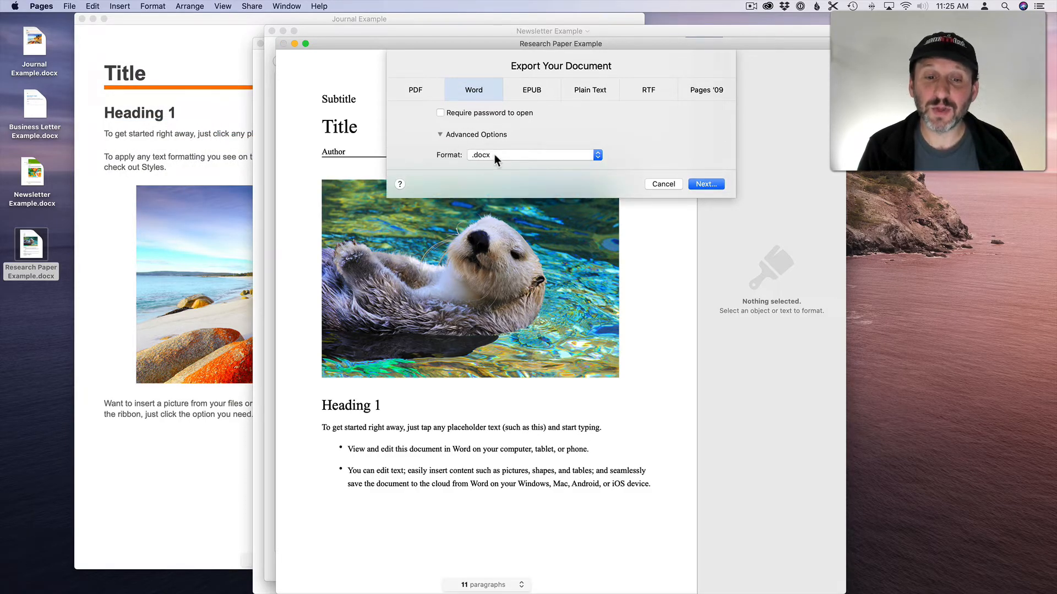
pyautogui.click(532, 154)
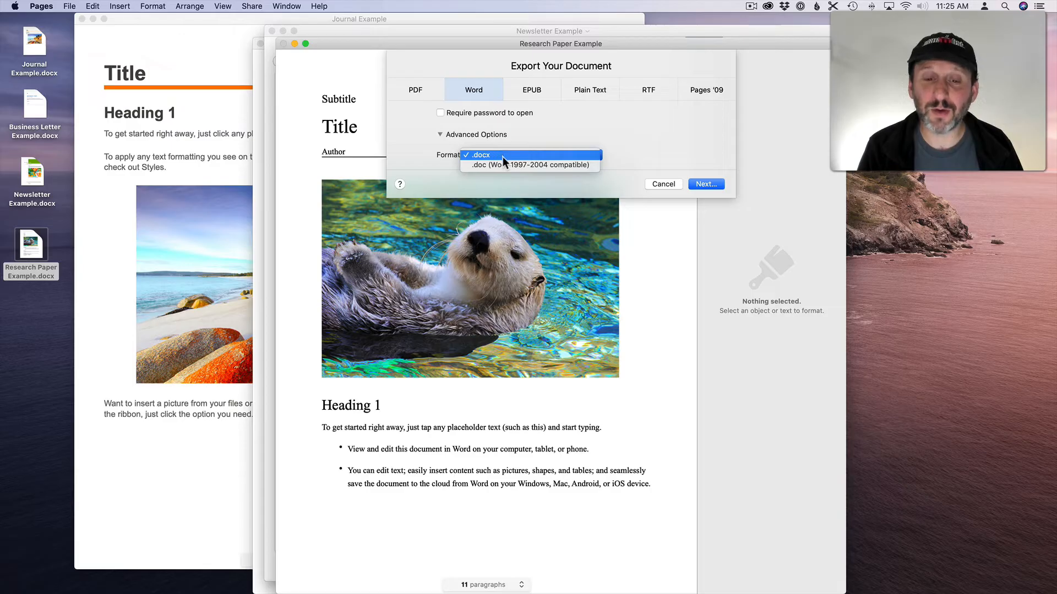
pyautogui.moveTo(502, 165)
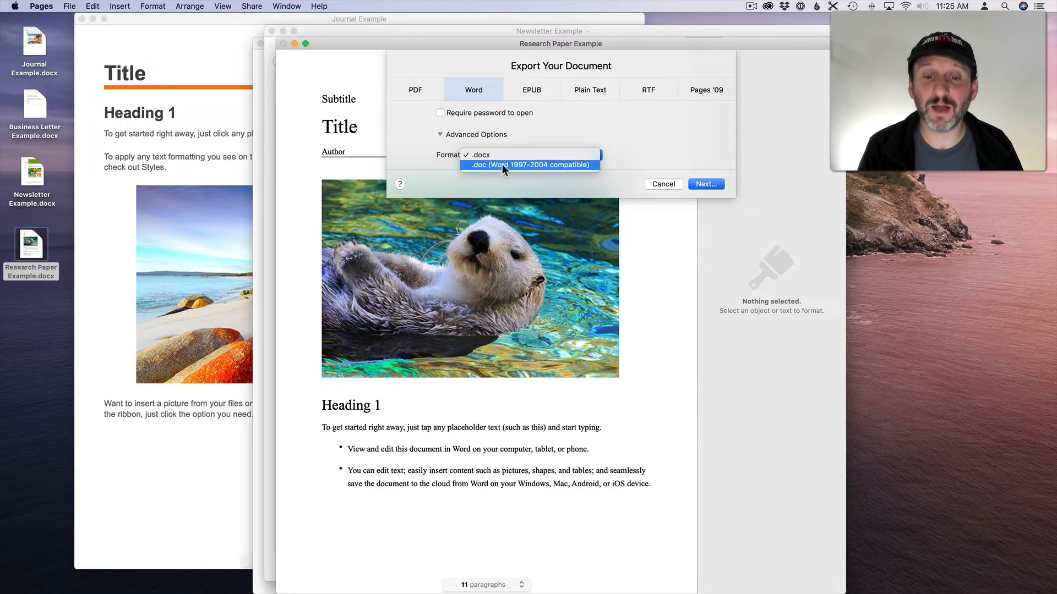
pyautogui.click(529, 154)
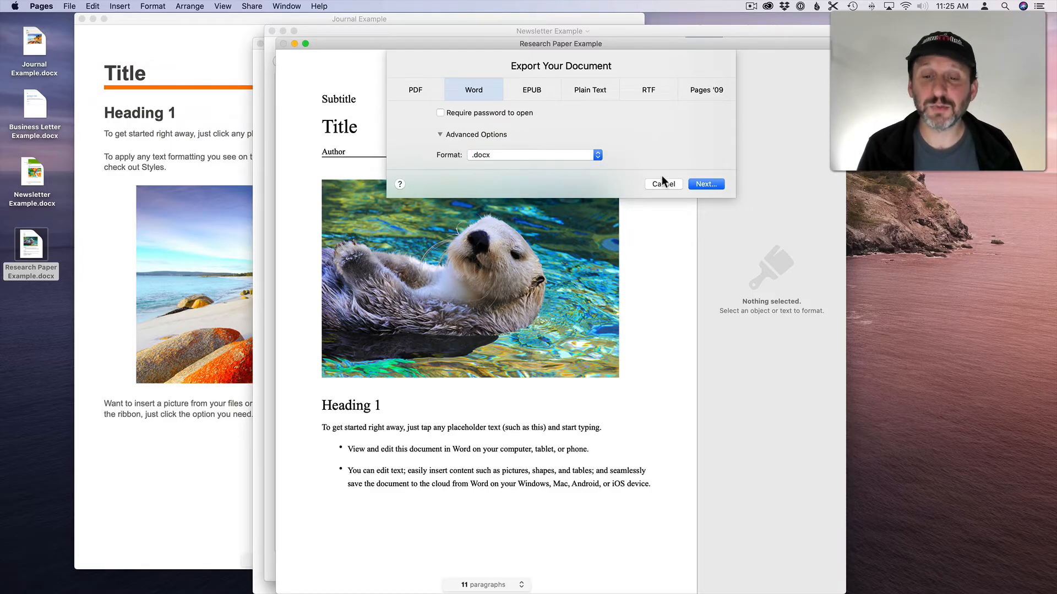
pyautogui.click(663, 184)
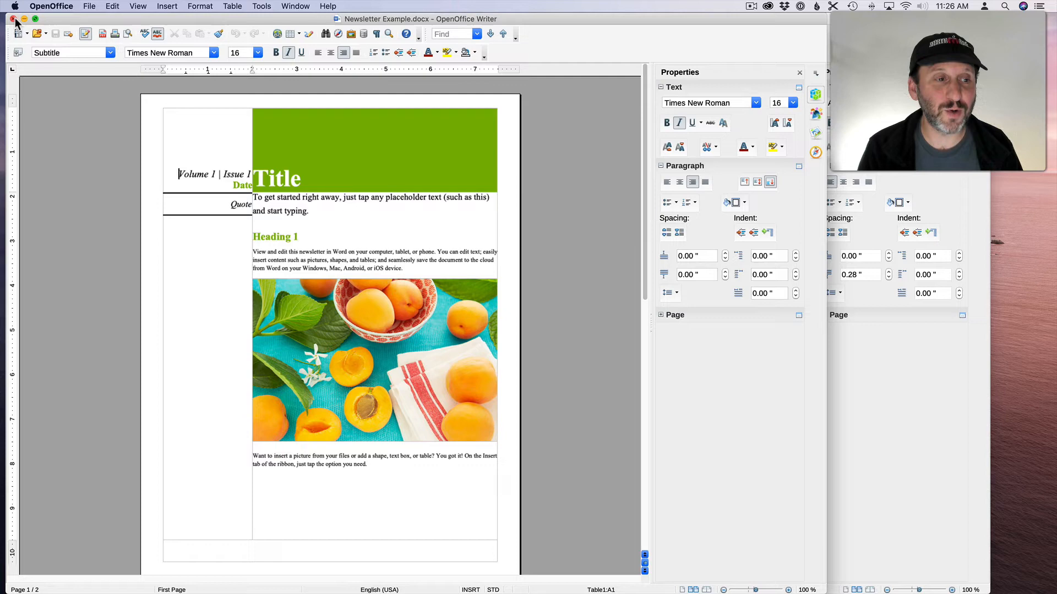
# Close the Newsletter Example document in OpenOffice Writer.
pyautogui.click(16, 18)
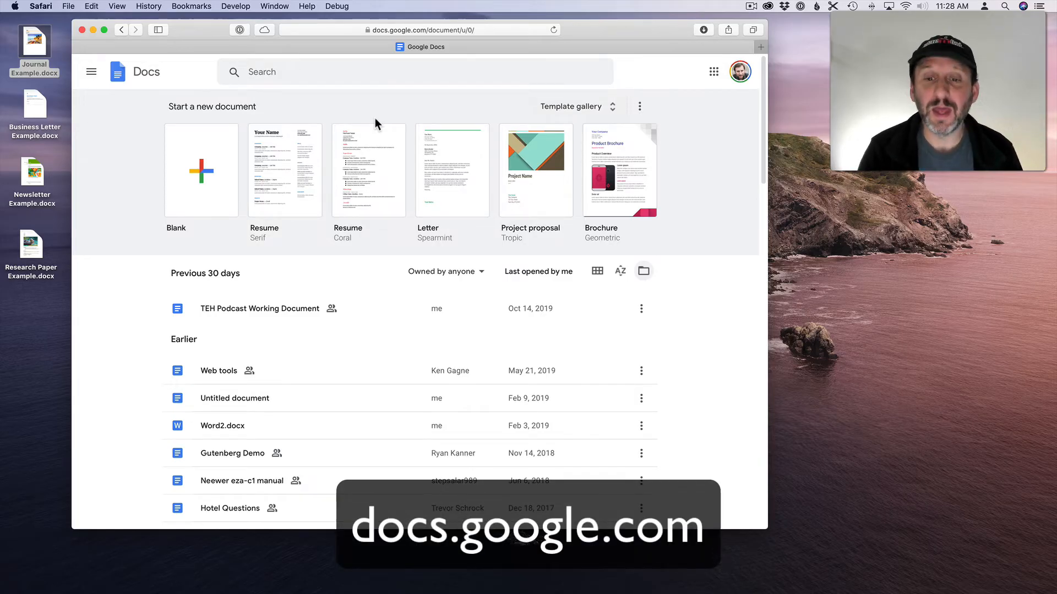
pyautogui.moveTo(643, 271)
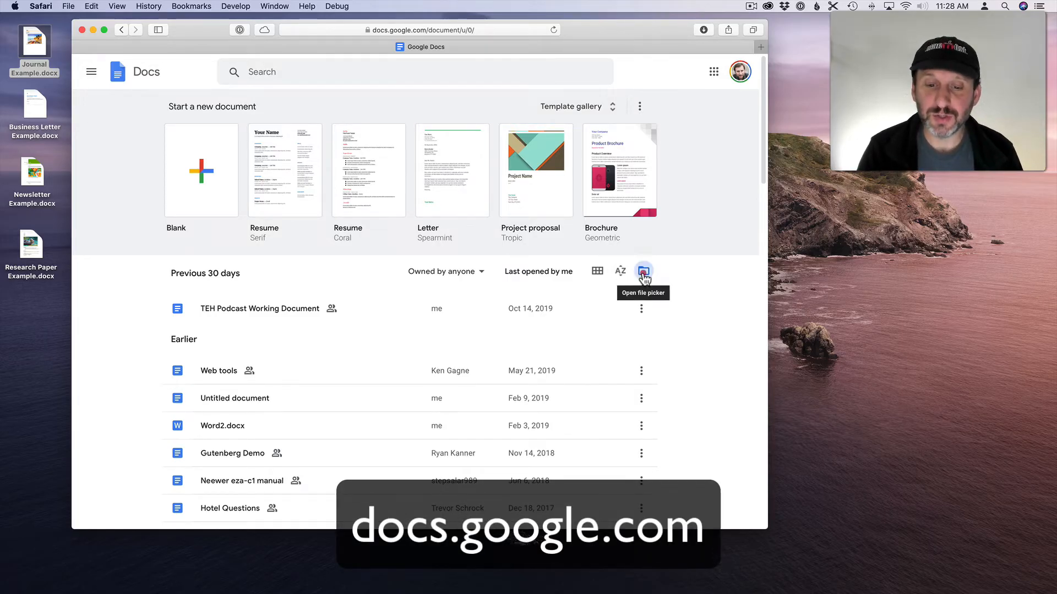
# Upload Newsletter Example.docx into Google Docs, scroll through it and show its download formats.
pyautogui.click(642, 272)
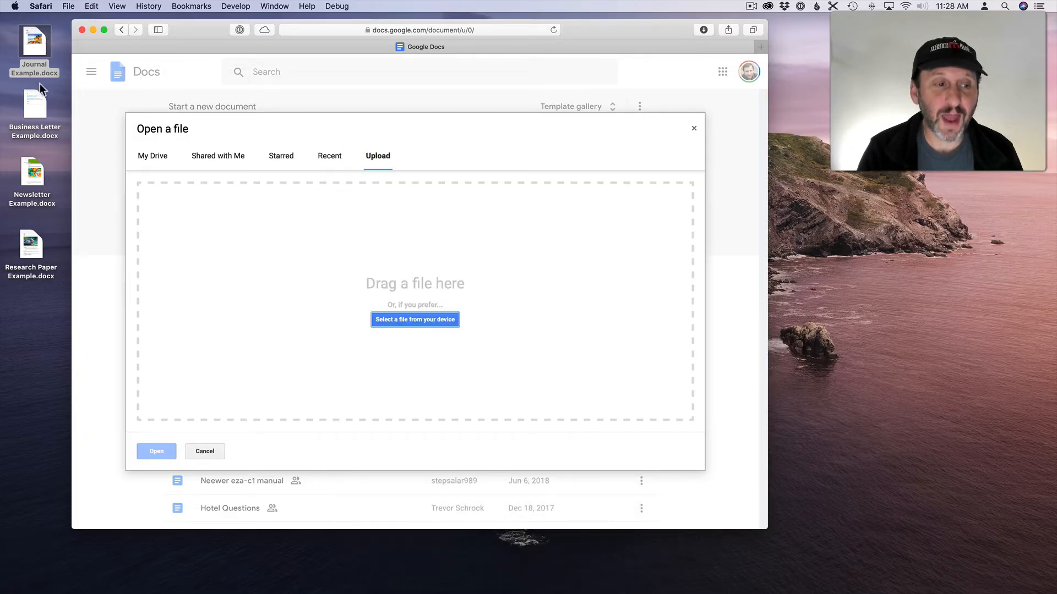
pyautogui.click(415, 319)
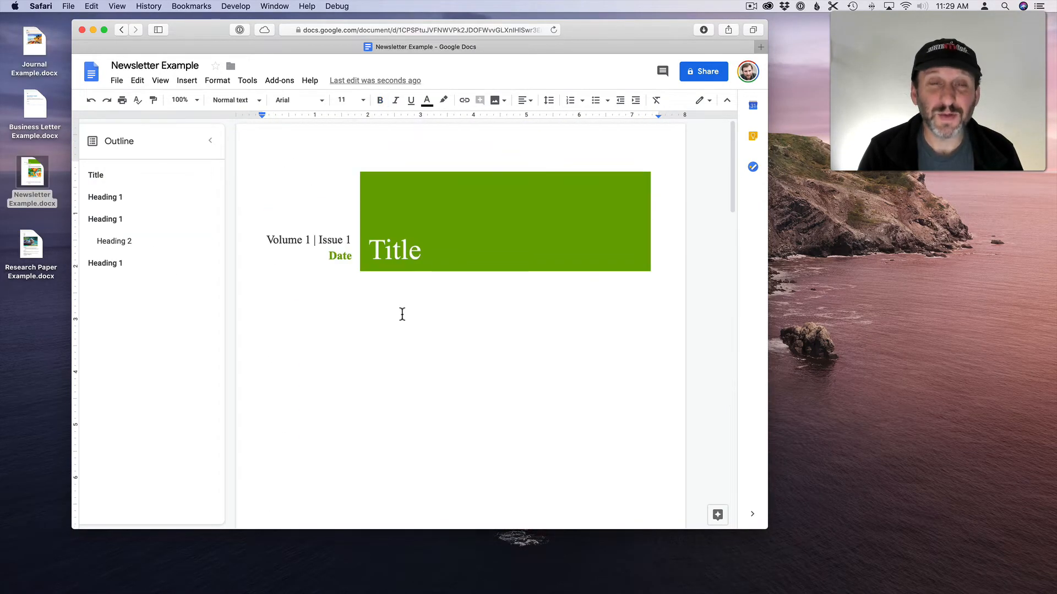
pyautogui.scroll(-3)
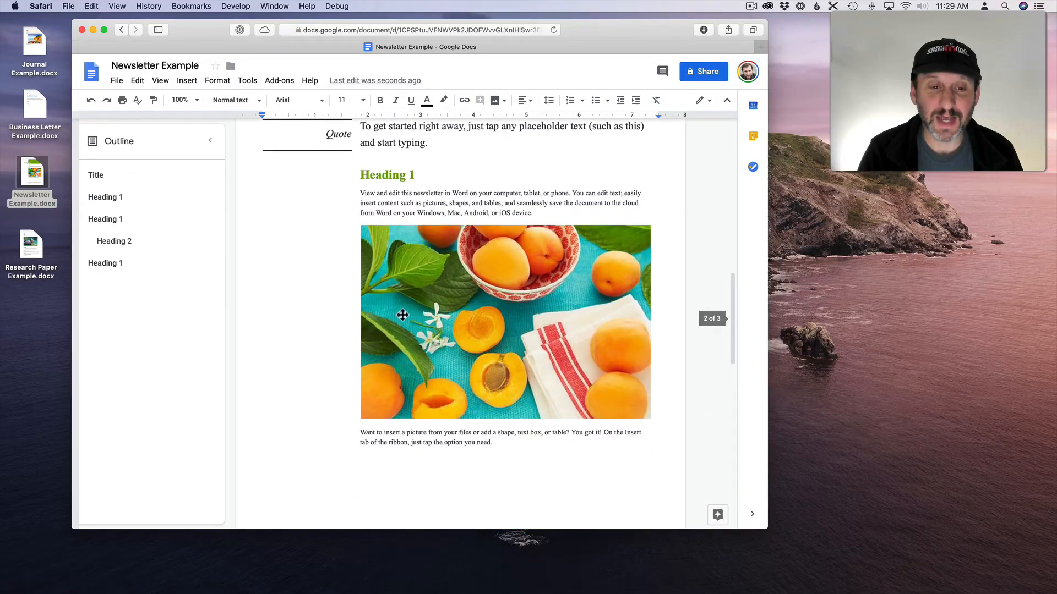
pyautogui.scroll(-3)
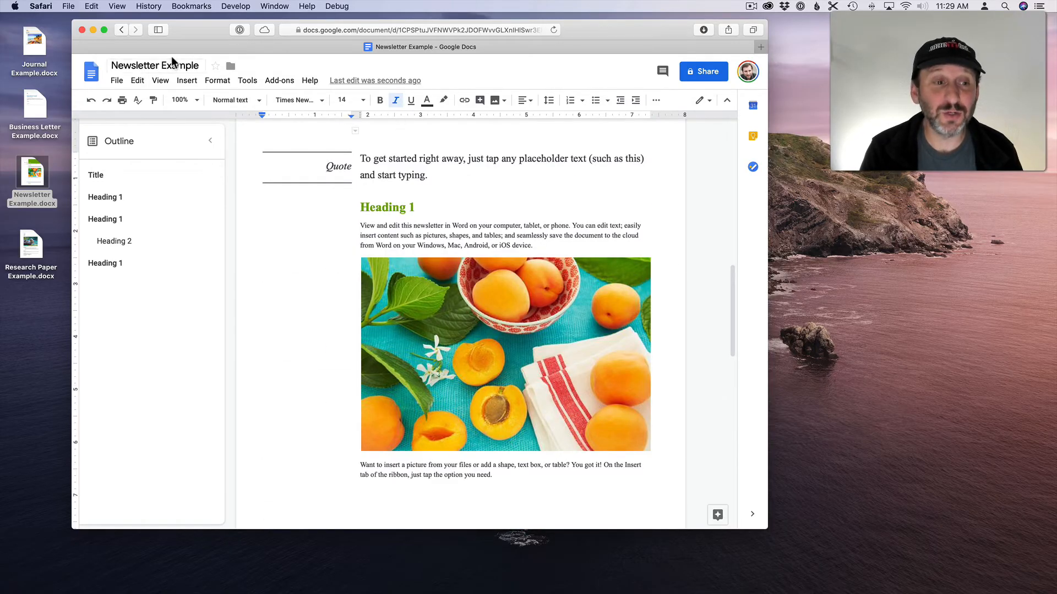
pyautogui.click(116, 80)
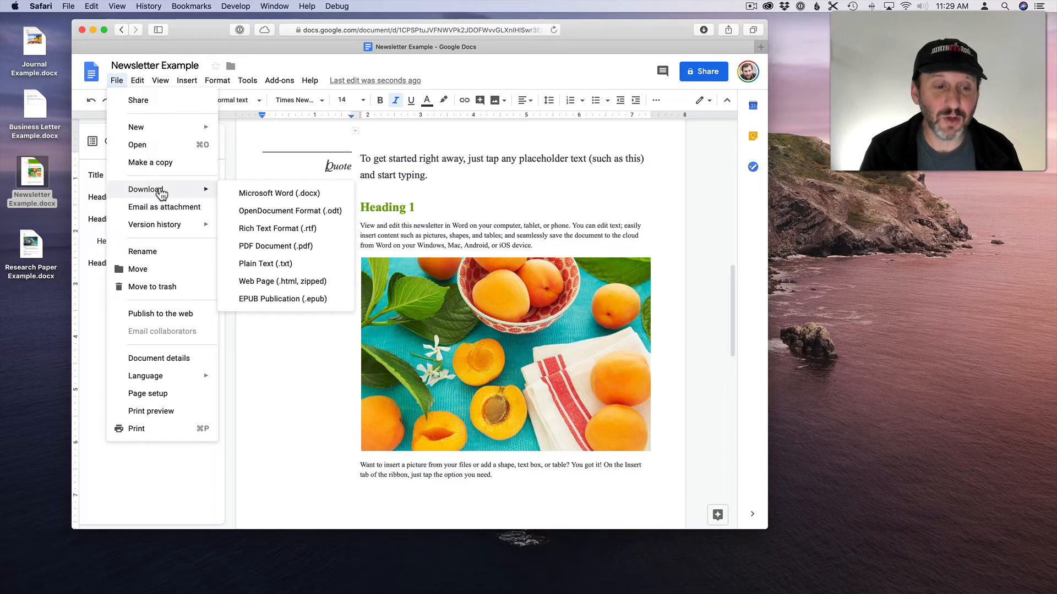
pyautogui.moveTo(279, 192)
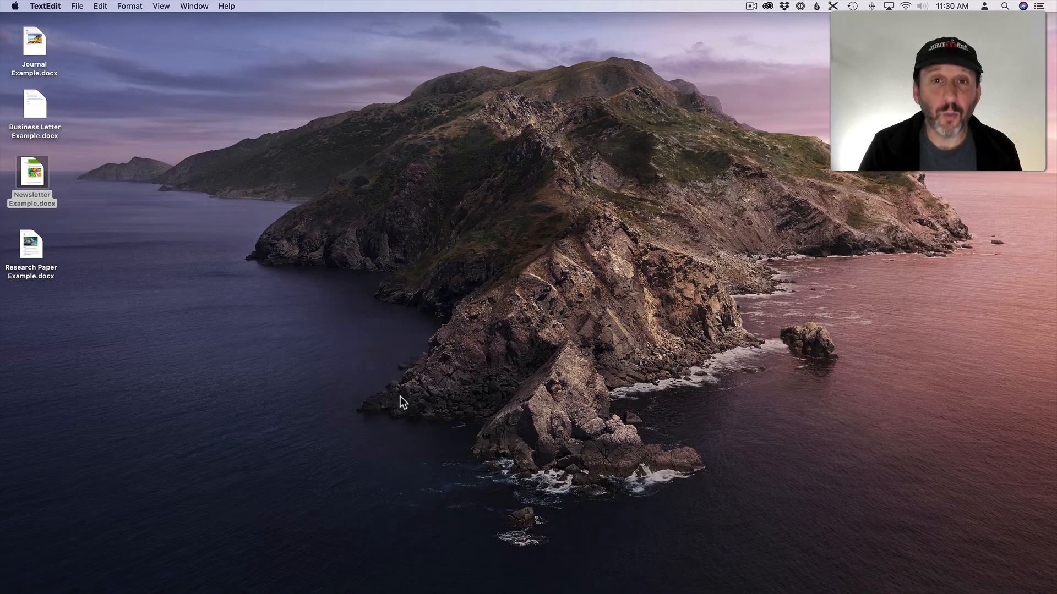
pyautogui.moveTo(335, 300)
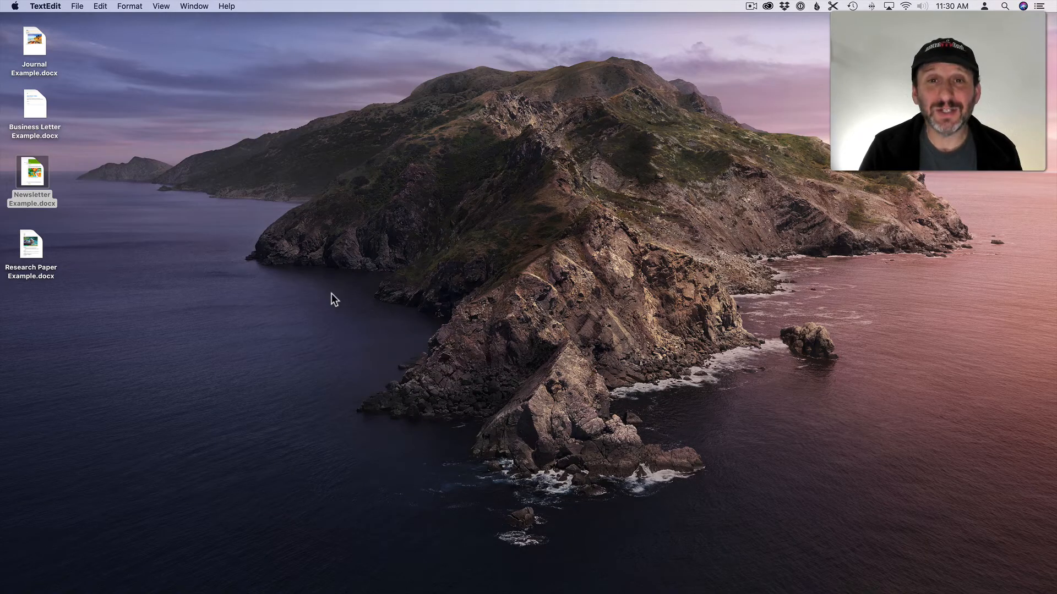
pyautogui.moveTo(67, 241)
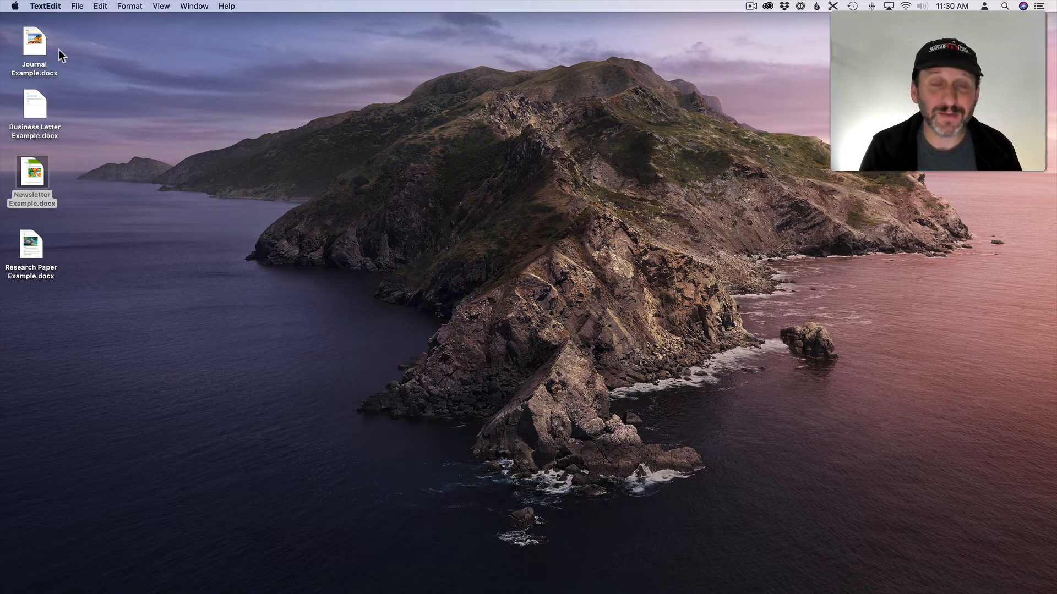
pyautogui.moveTo(35, 108); pyautogui.dragTo(163, 209)
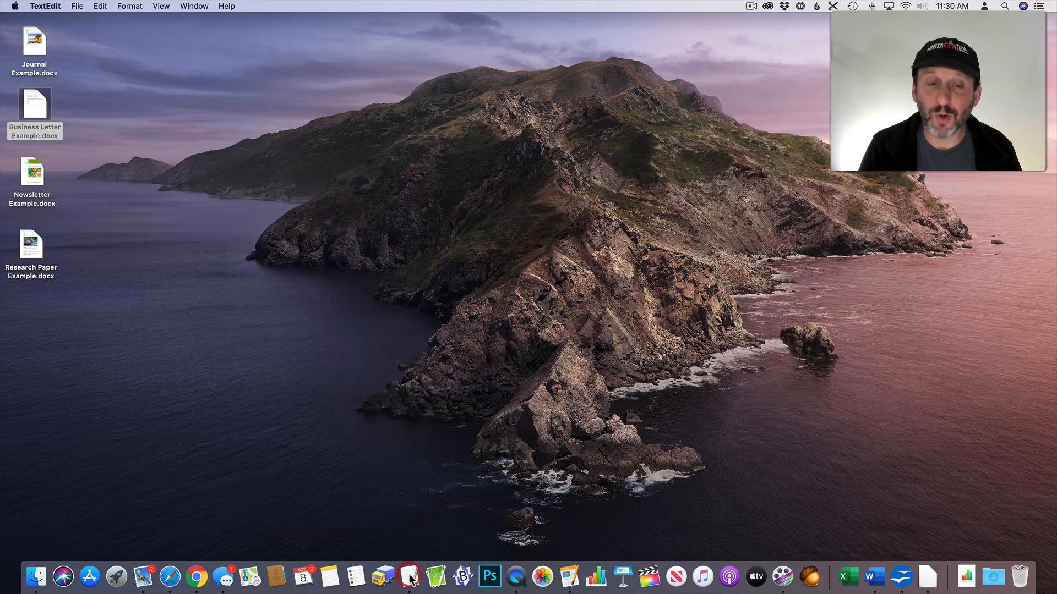
pyautogui.doubleClick(35, 105)
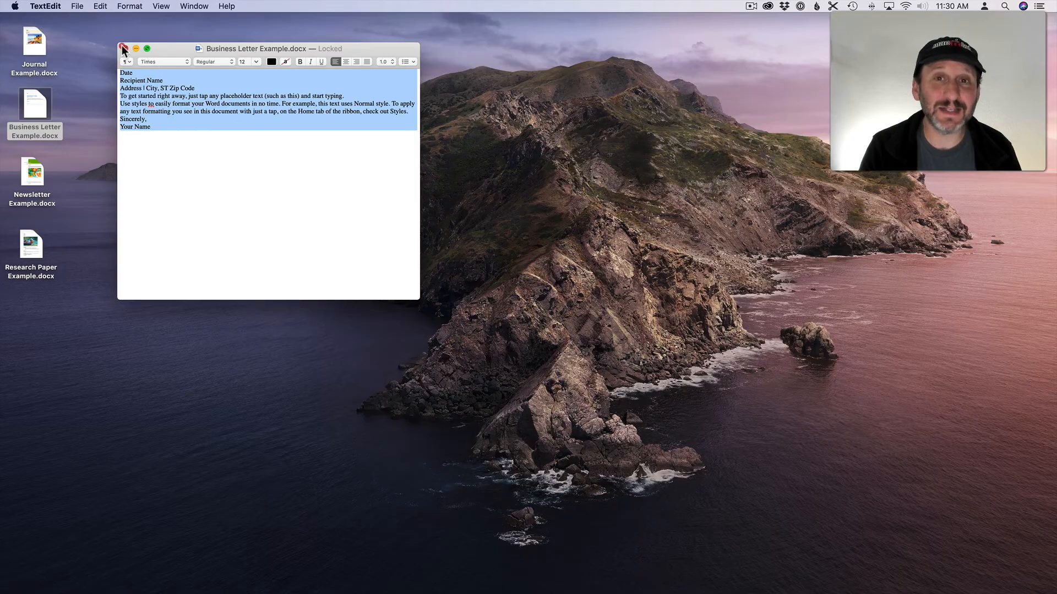
pyautogui.click(123, 48)
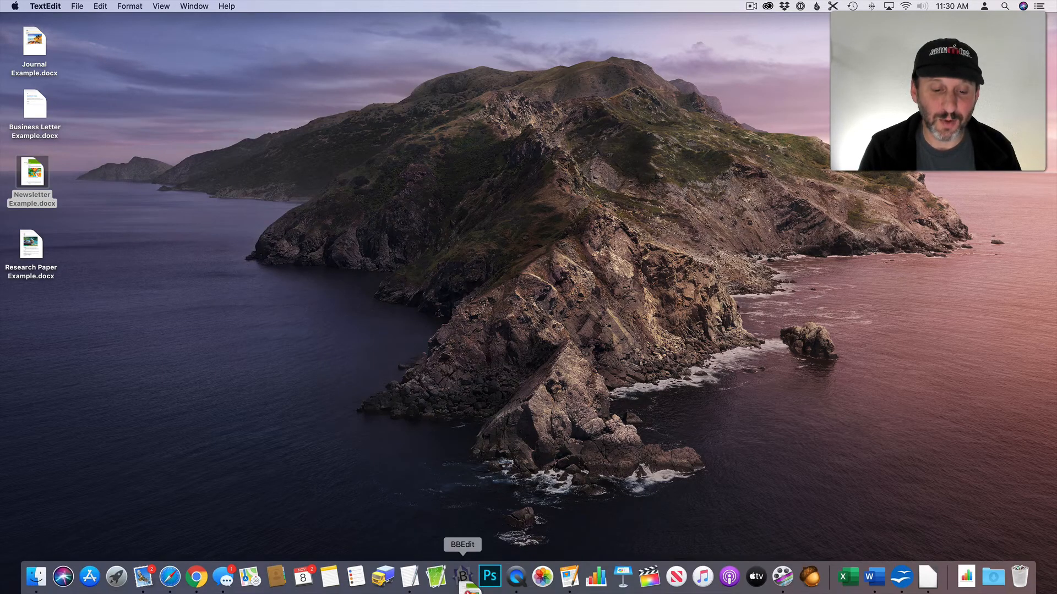
pyautogui.doubleClick(31, 176)
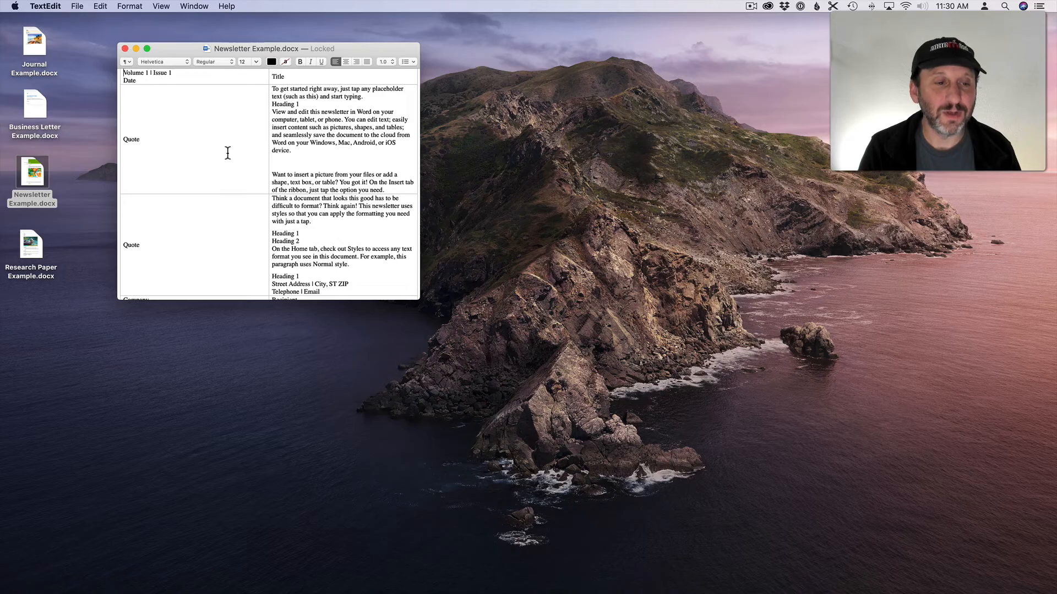
pyautogui.scroll(-3)
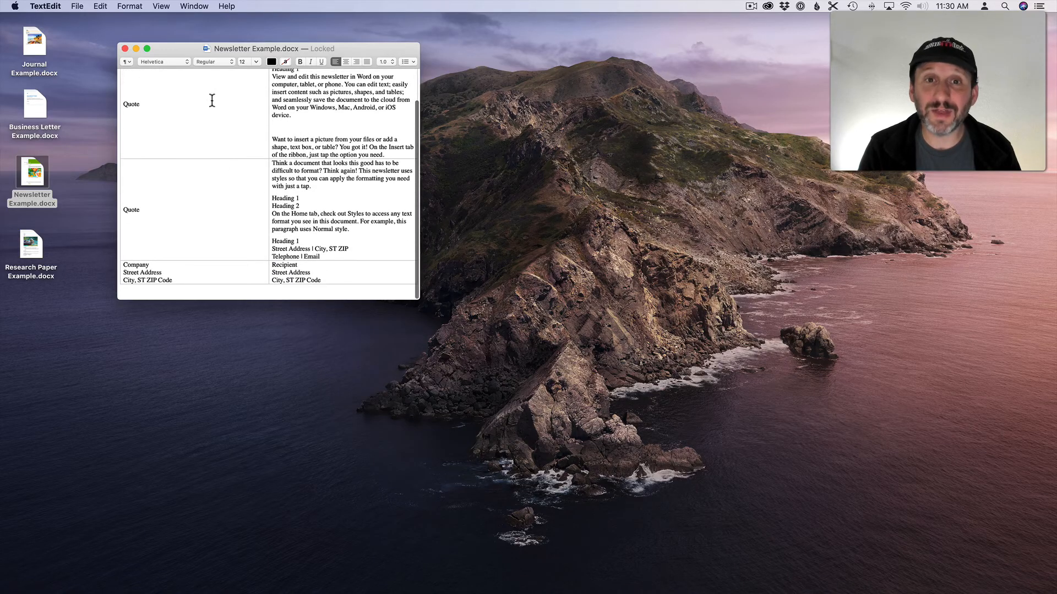
pyautogui.click(125, 48)
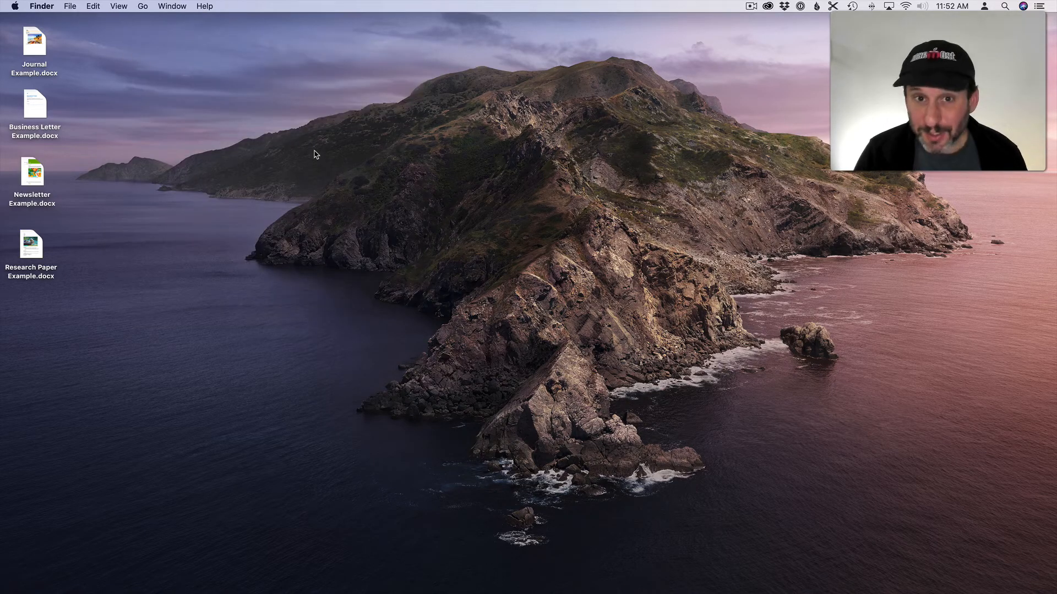
pyautogui.moveTo(274, 131)
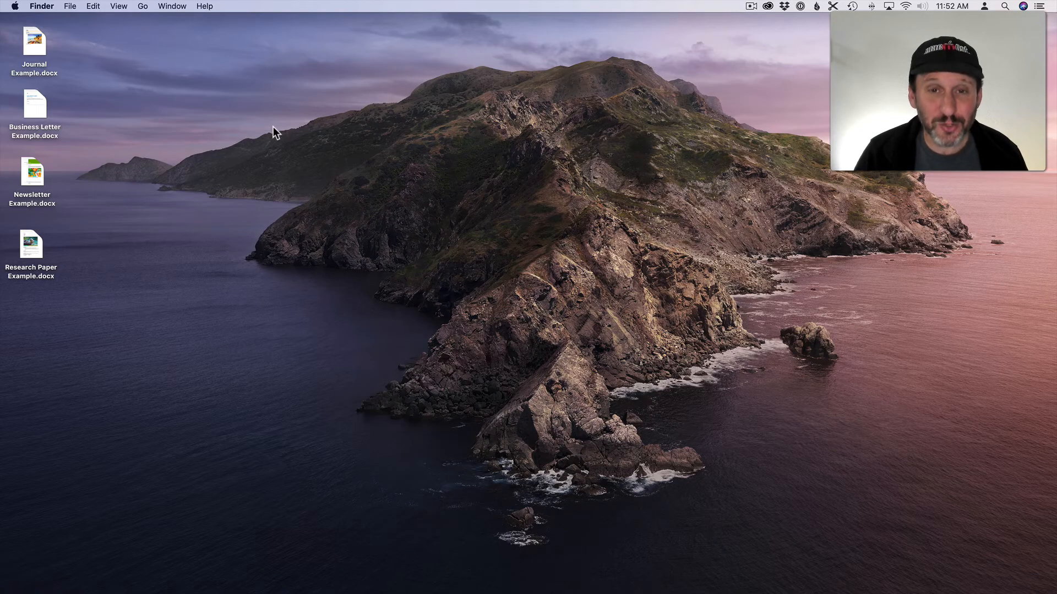
pyautogui.click(34, 47)
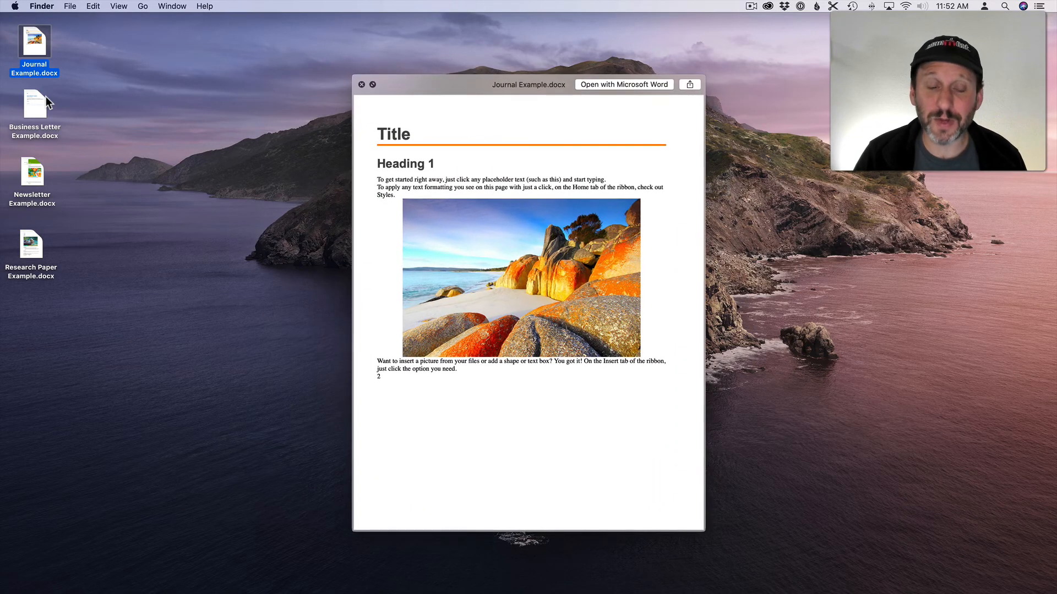
pyautogui.moveTo(444, 272)
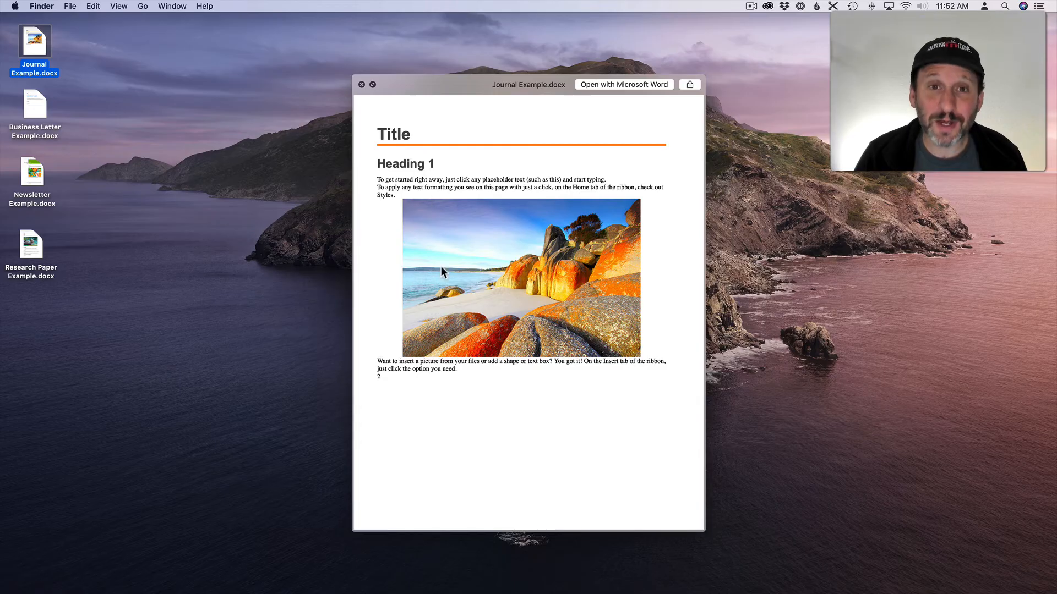
pyautogui.moveTo(419, 178)
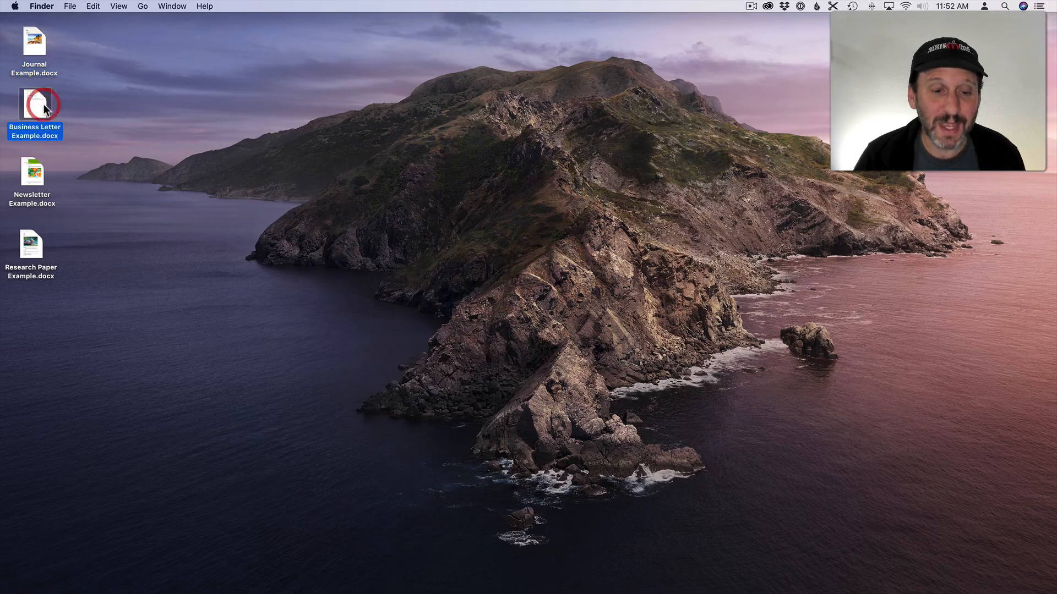
pyautogui.click(30, 173)
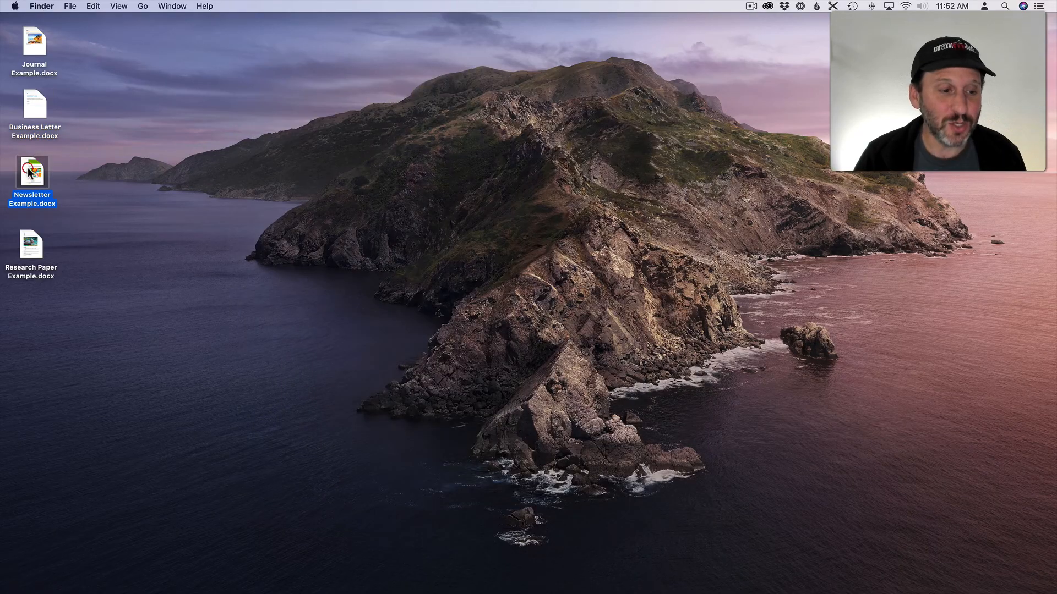